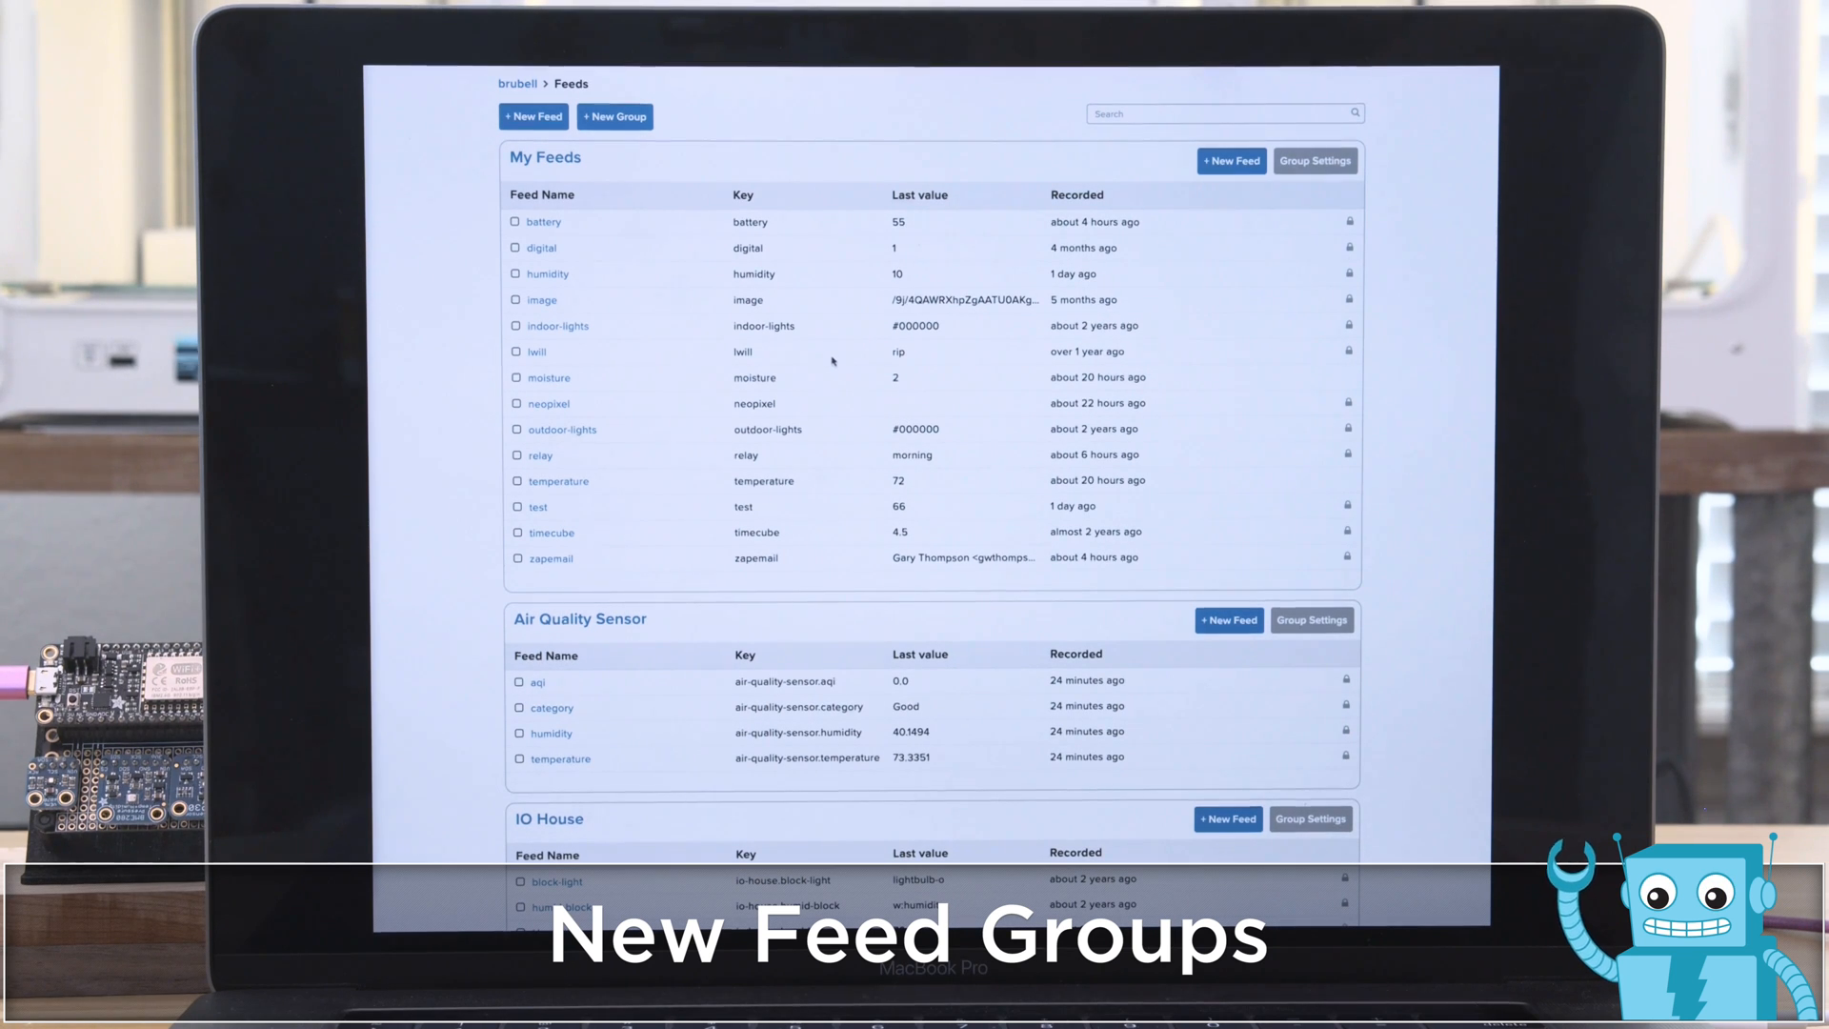
Expand the Feeds dropdown showing feed names, Learn Guides and Feed API documentation
scroll("down", 3)
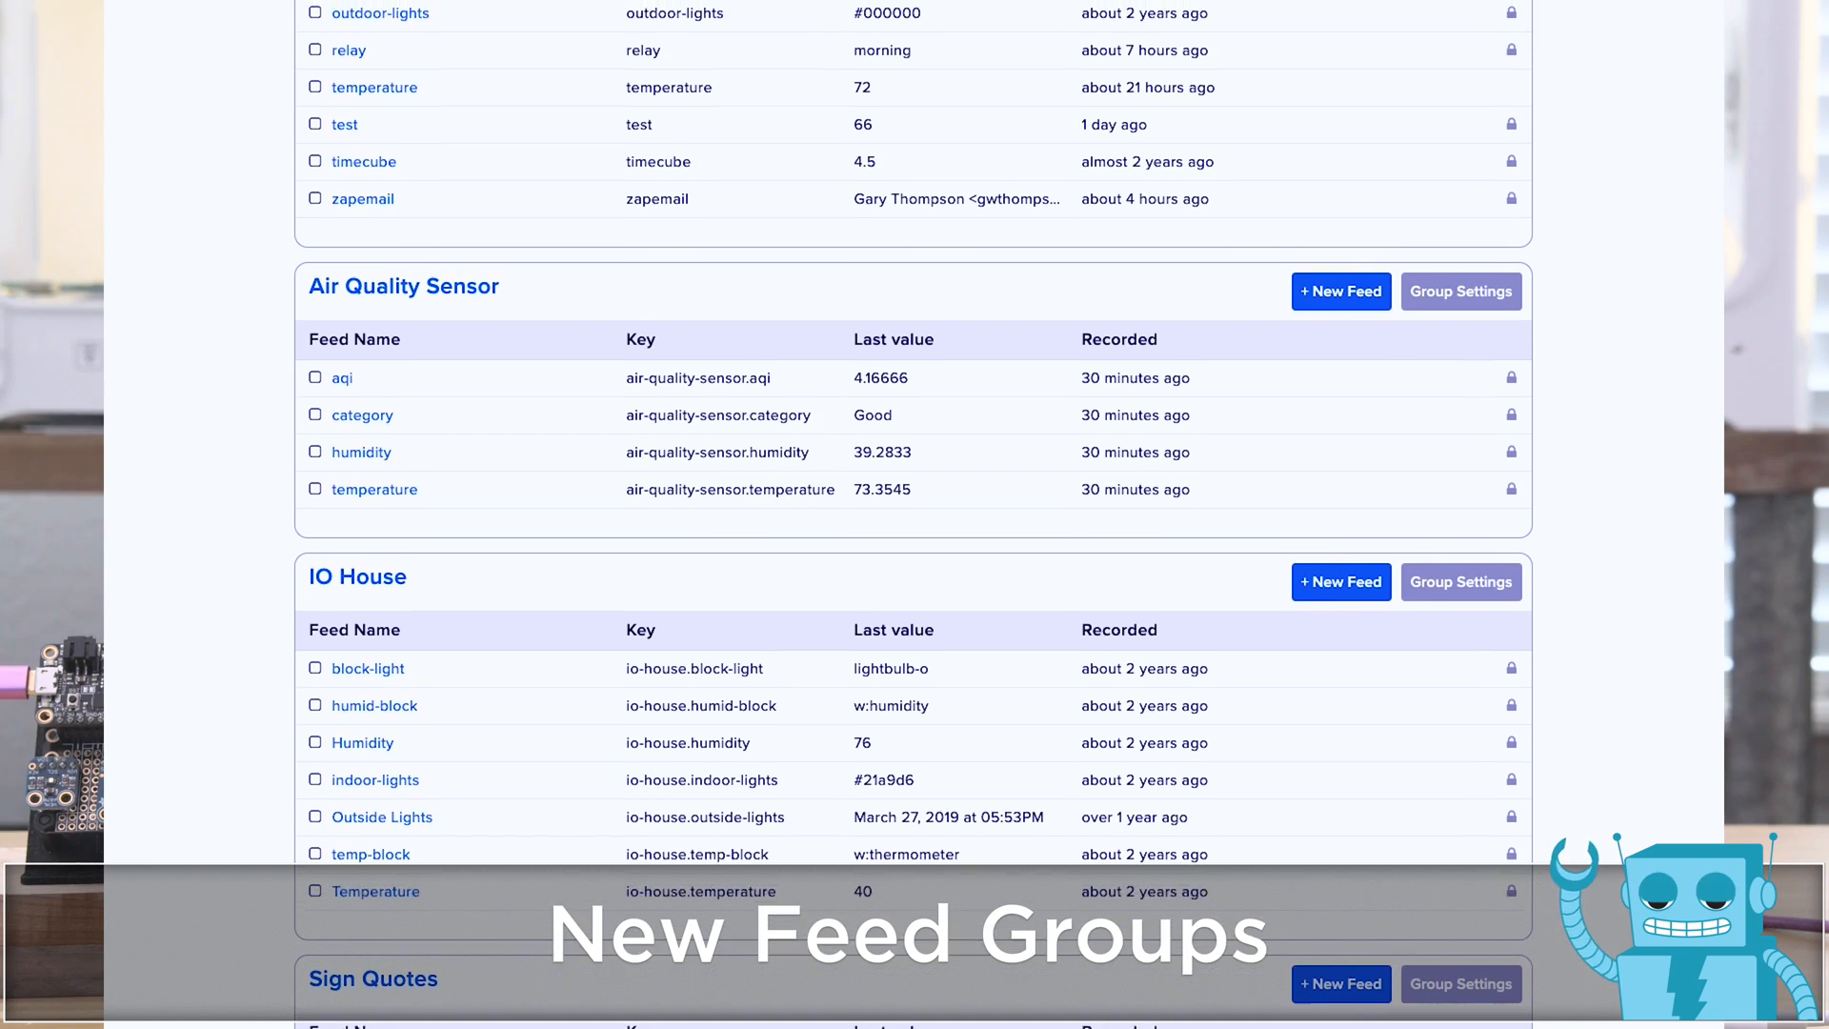
scroll("down", 3)
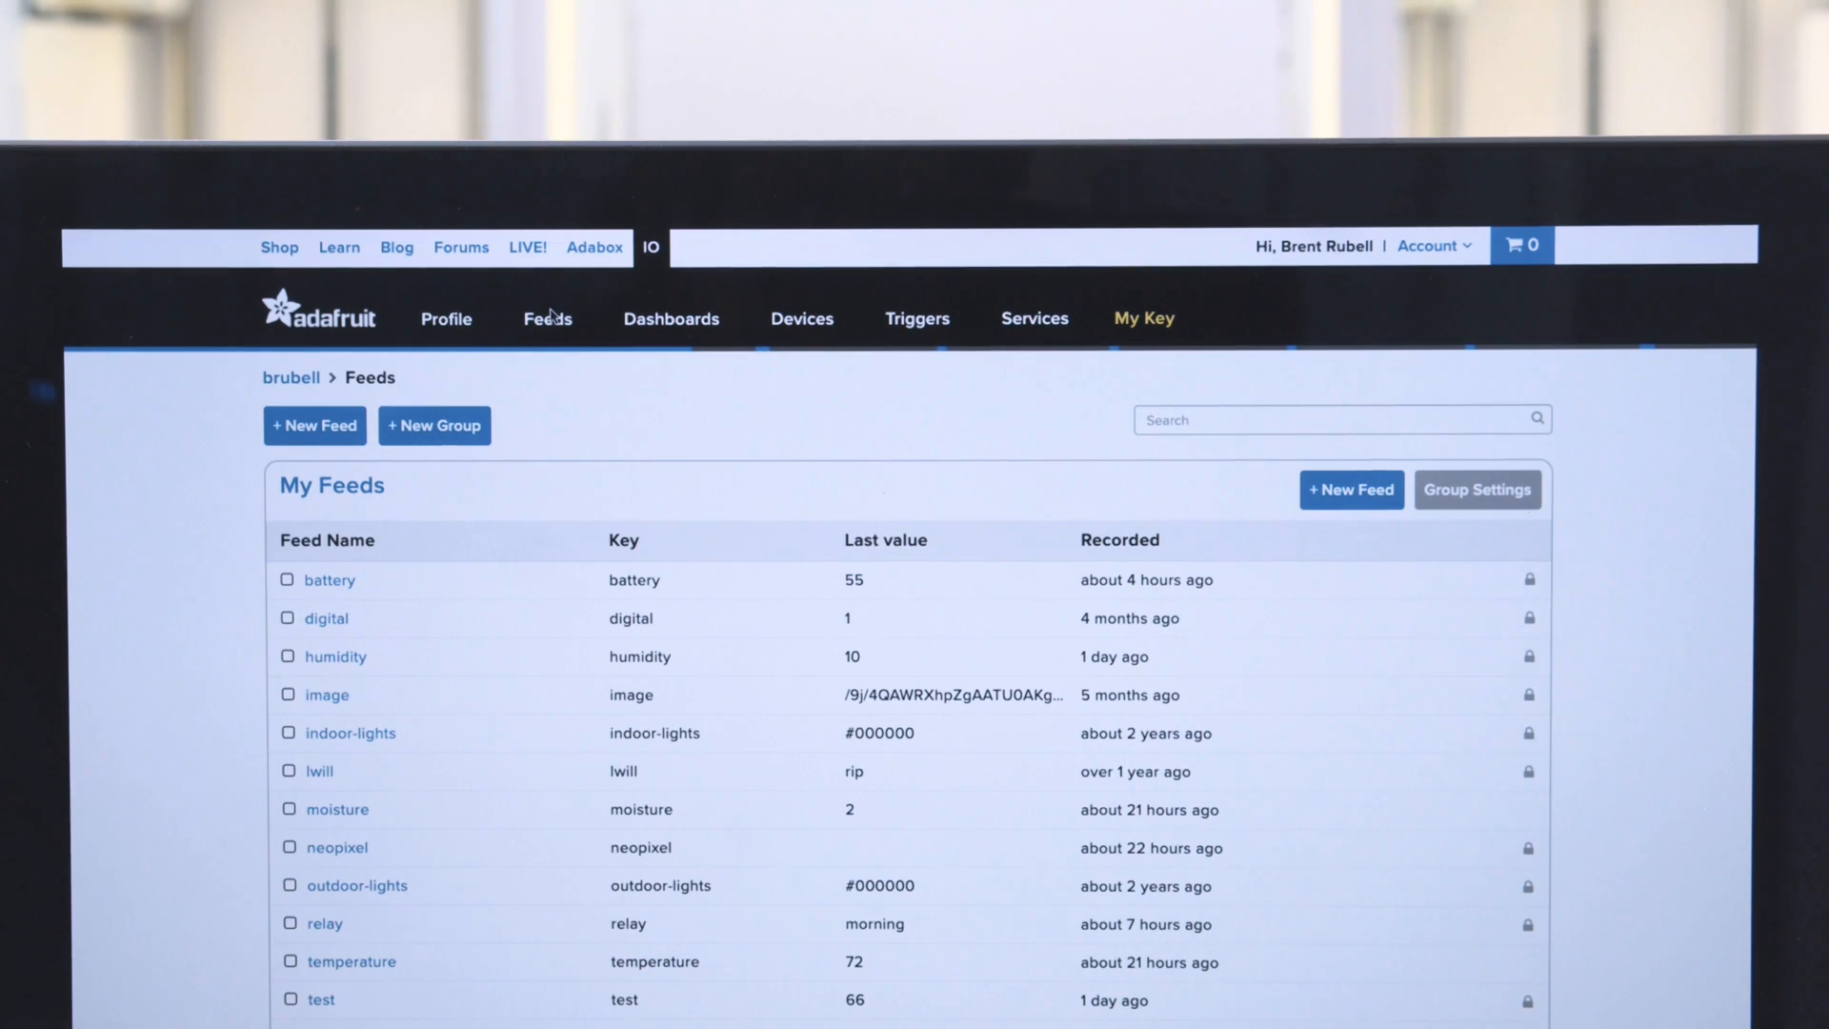
left_click(676, 318)
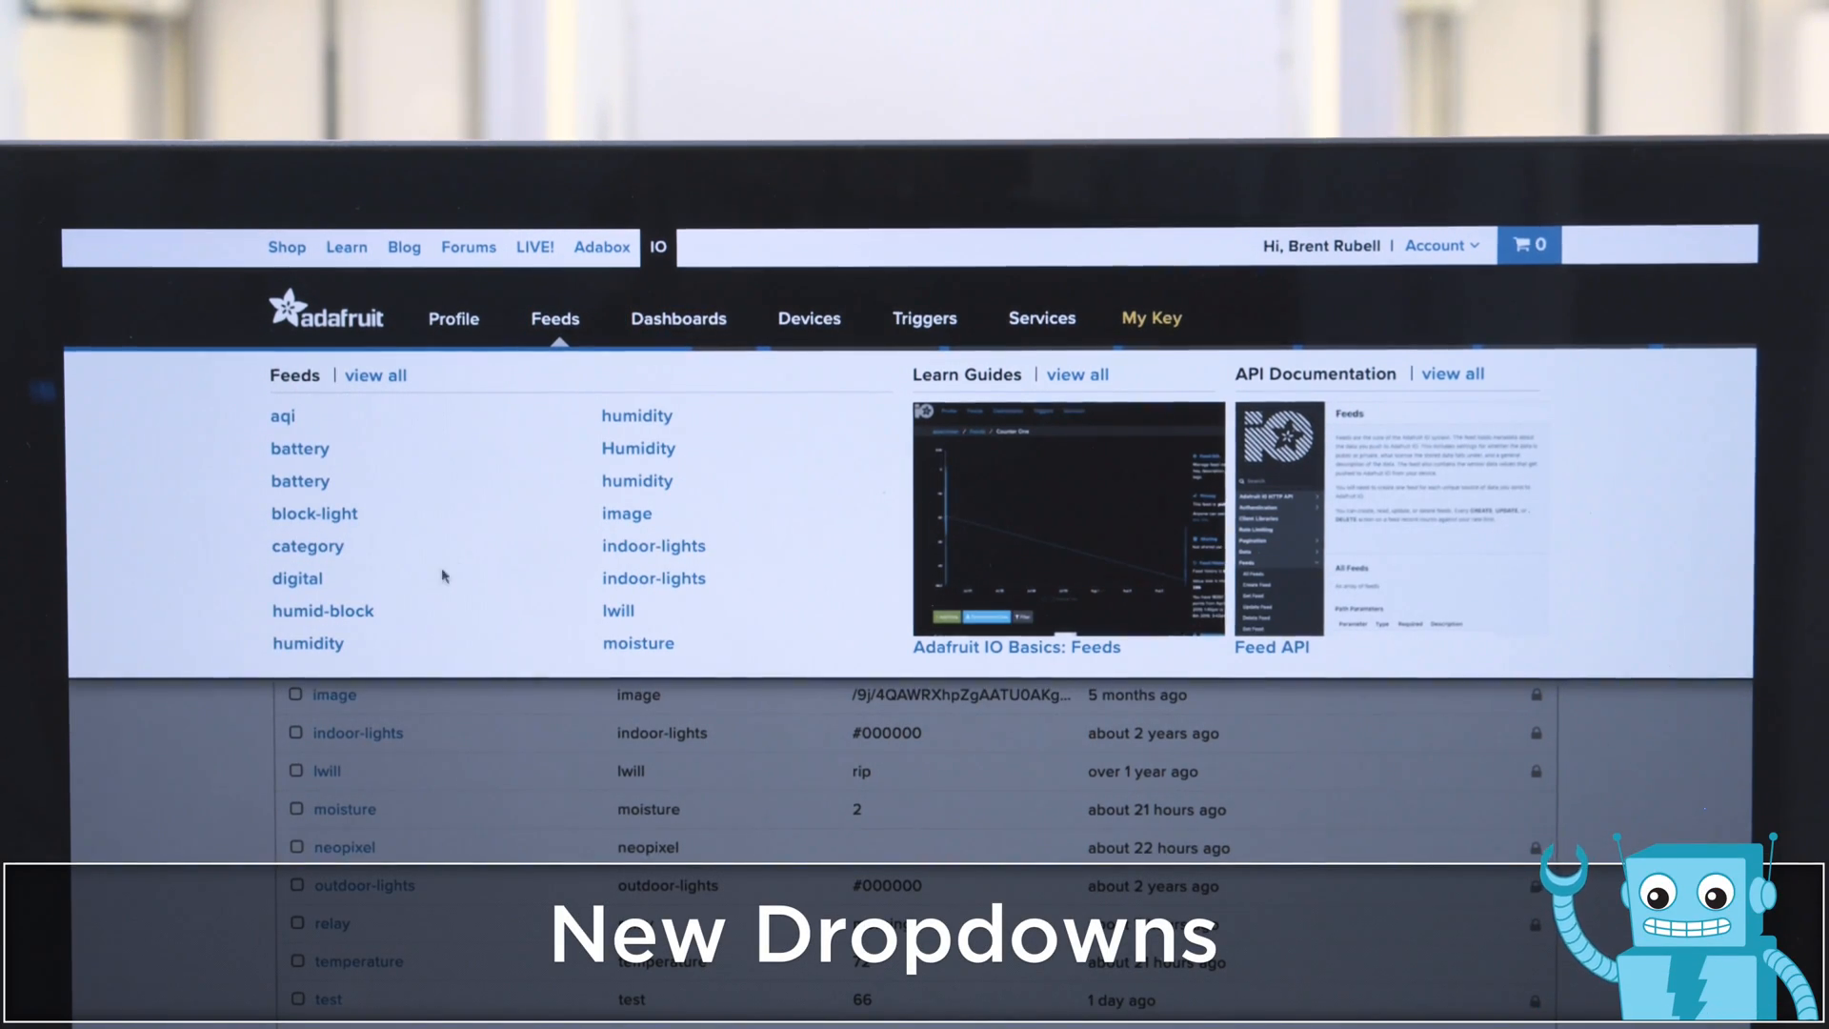
mouse_move(953, 524)
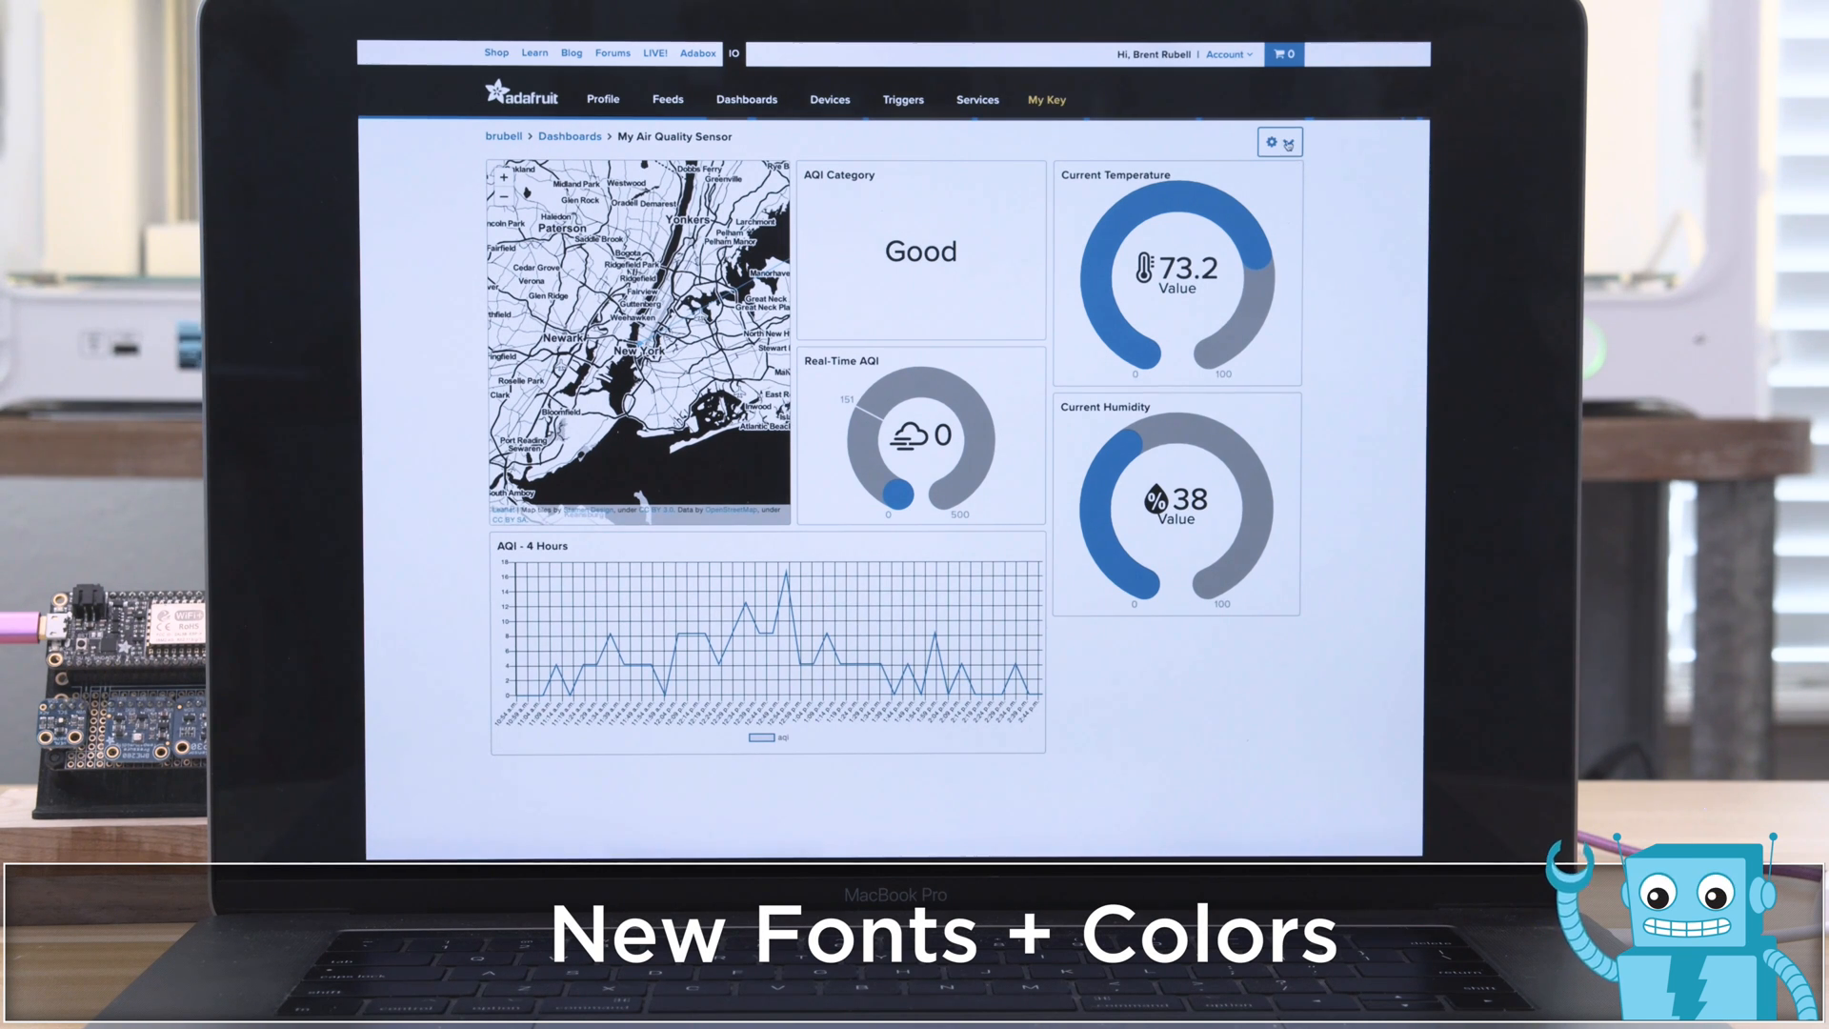
left_click(1269, 141)
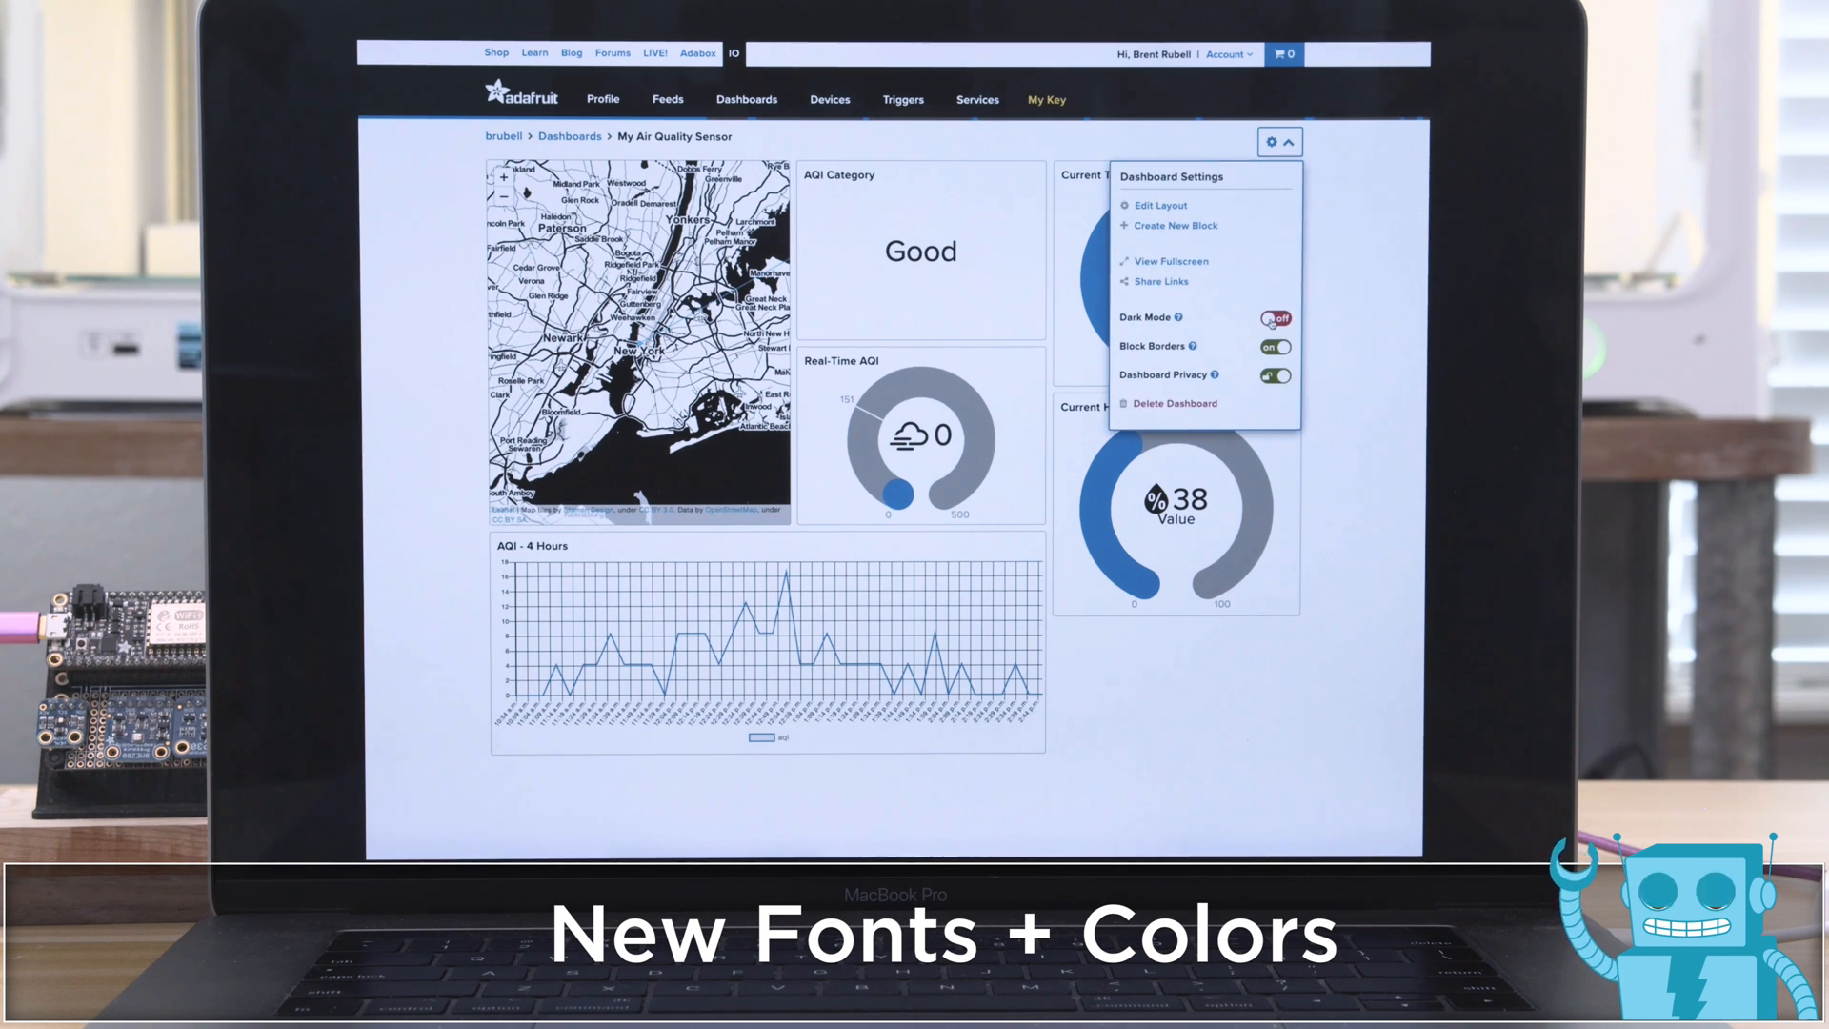
left_click(1272, 317)
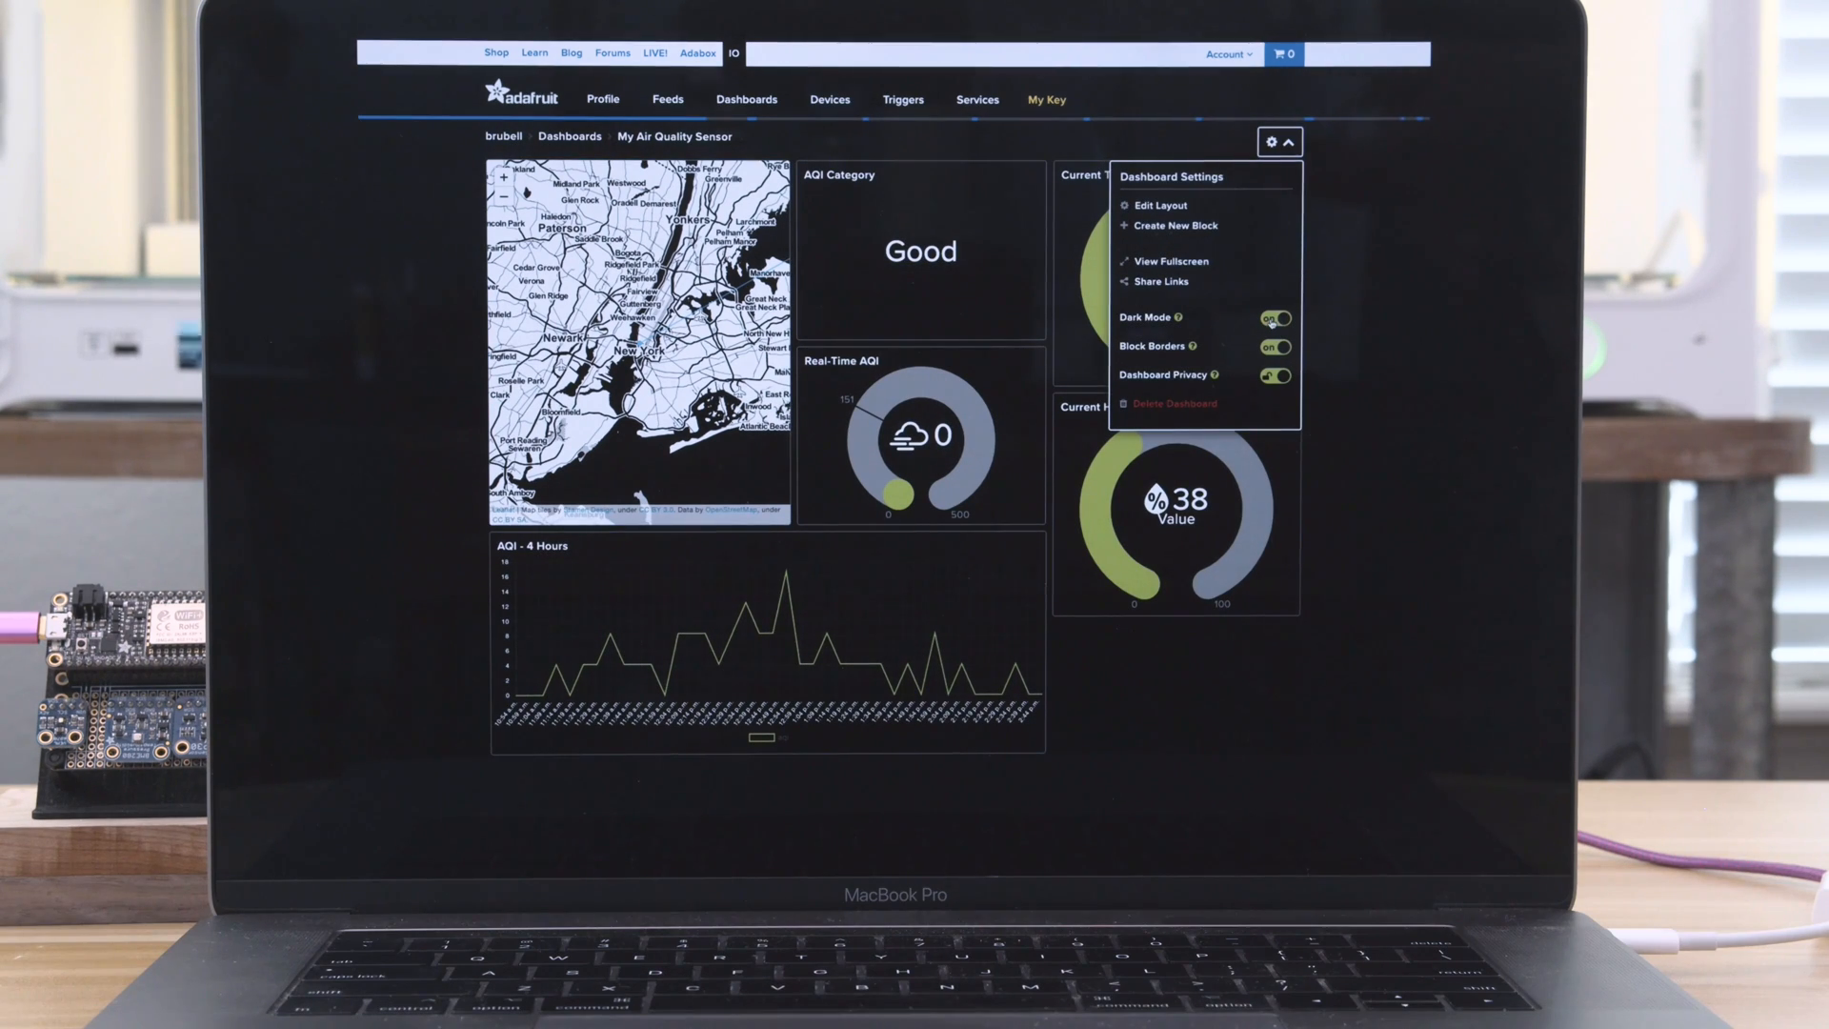
left_click(1269, 141)
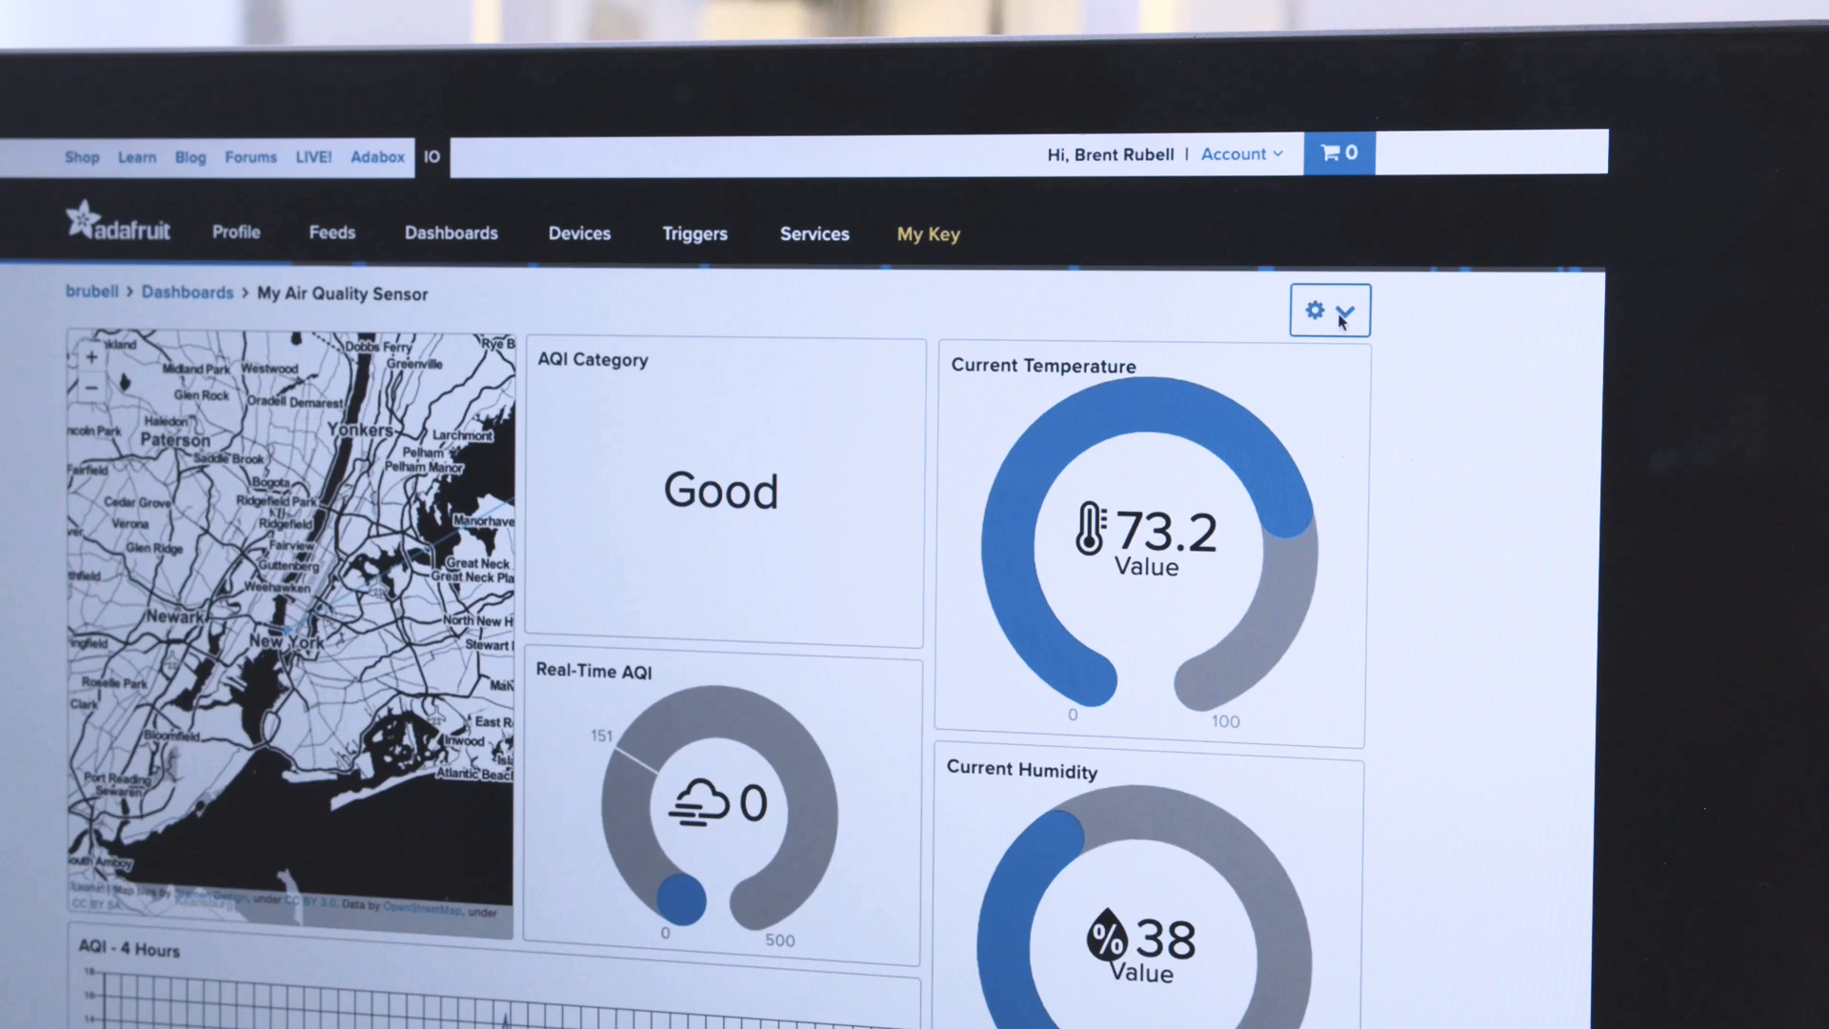
Make the Air Quality Sensor dashboard public, confirm the warning, and copy its kiosk-mode link
left_click(1347, 309)
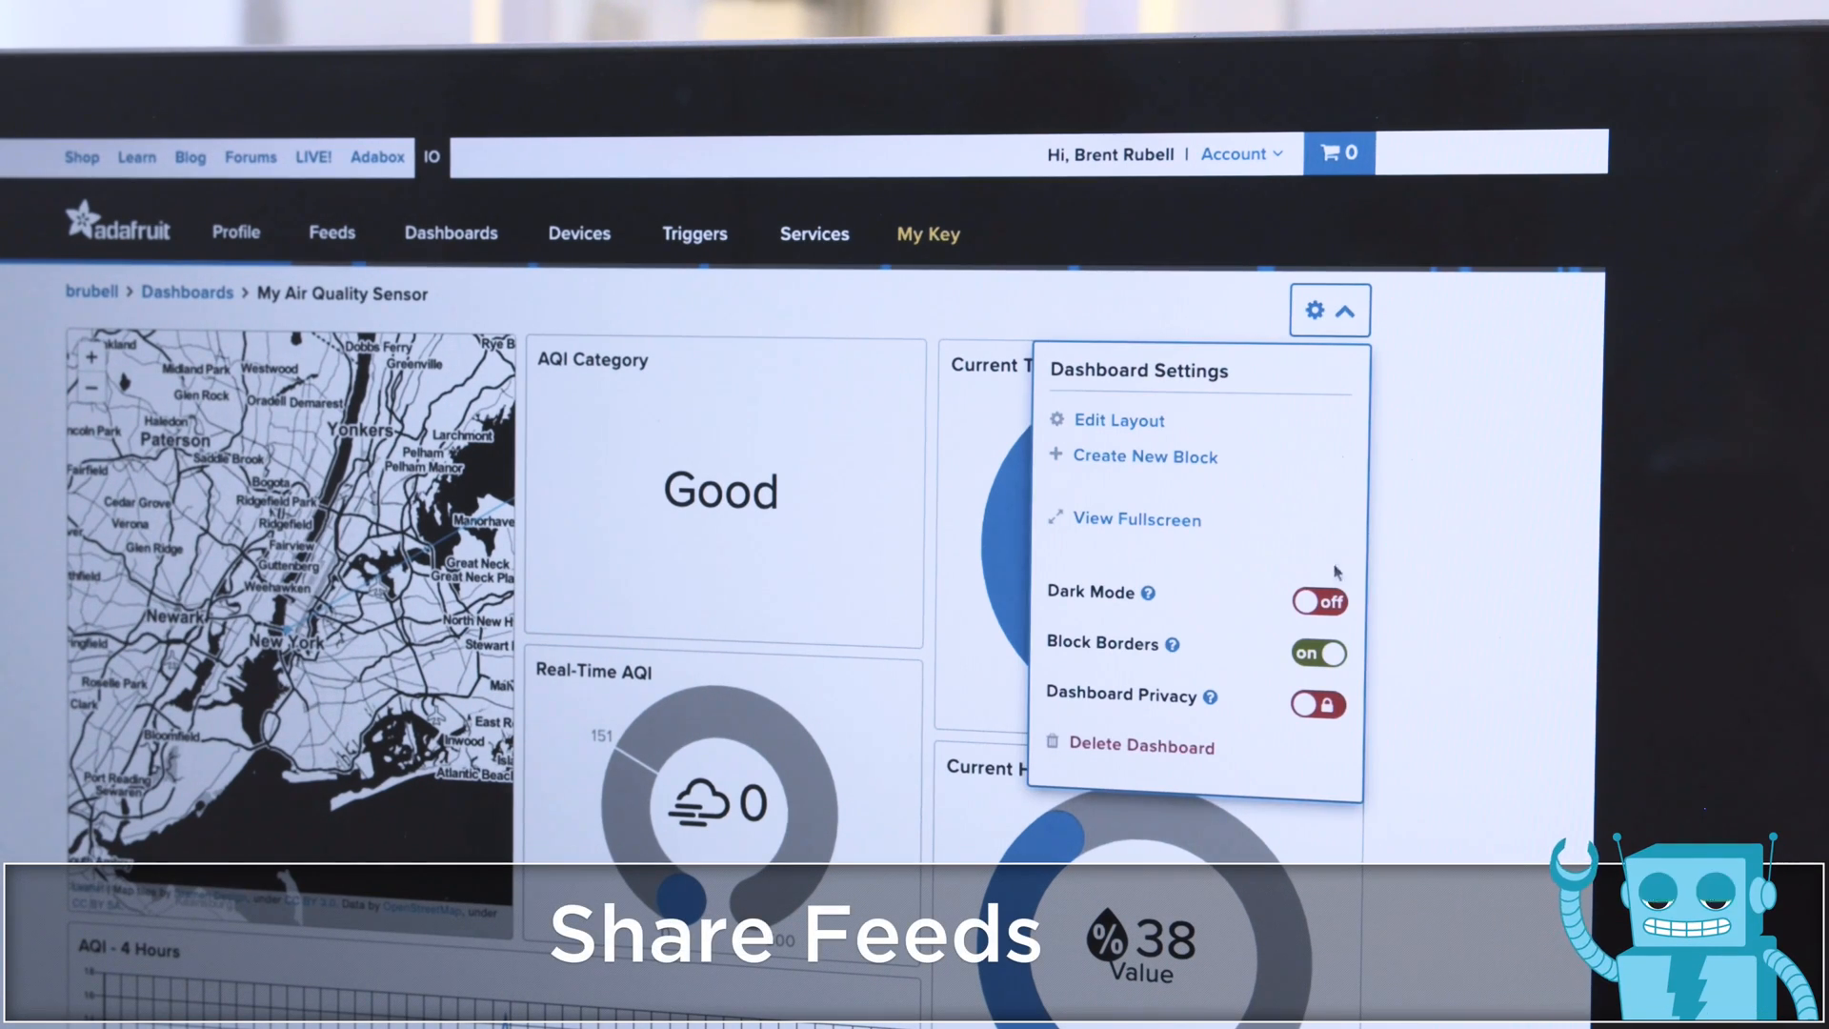
left_click(1317, 703)
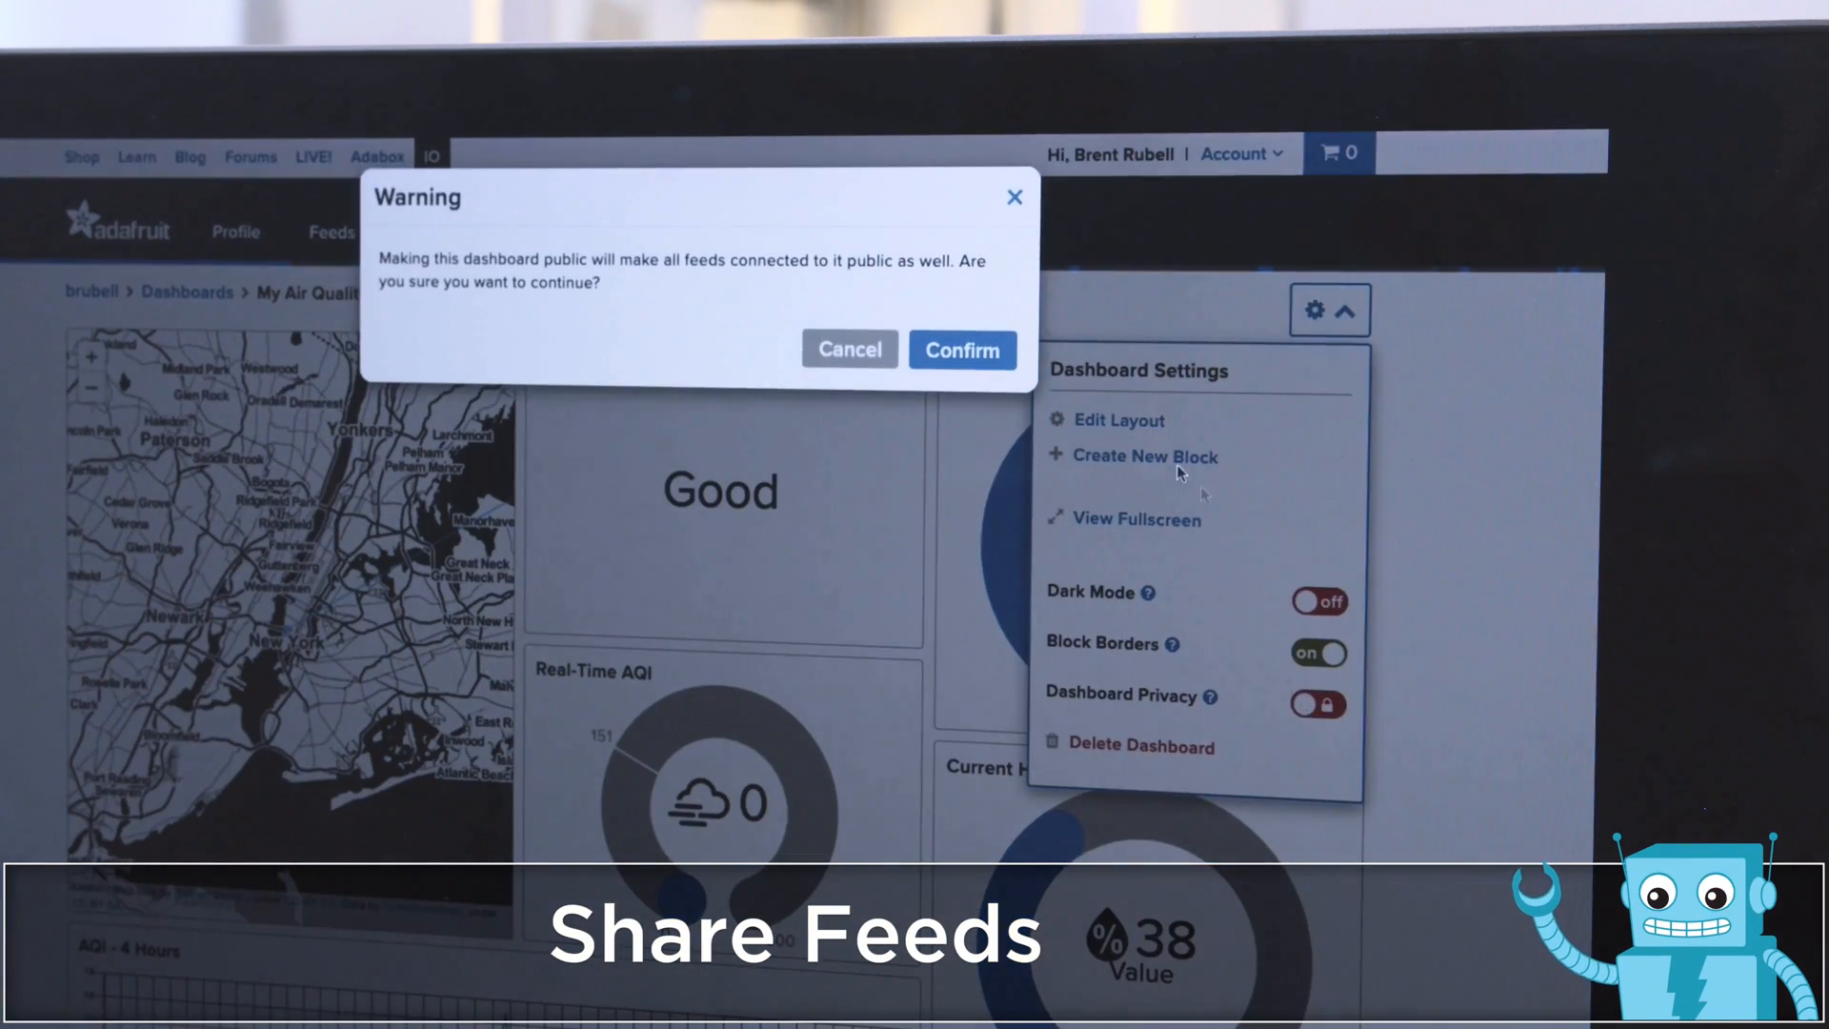
left_click(961, 349)
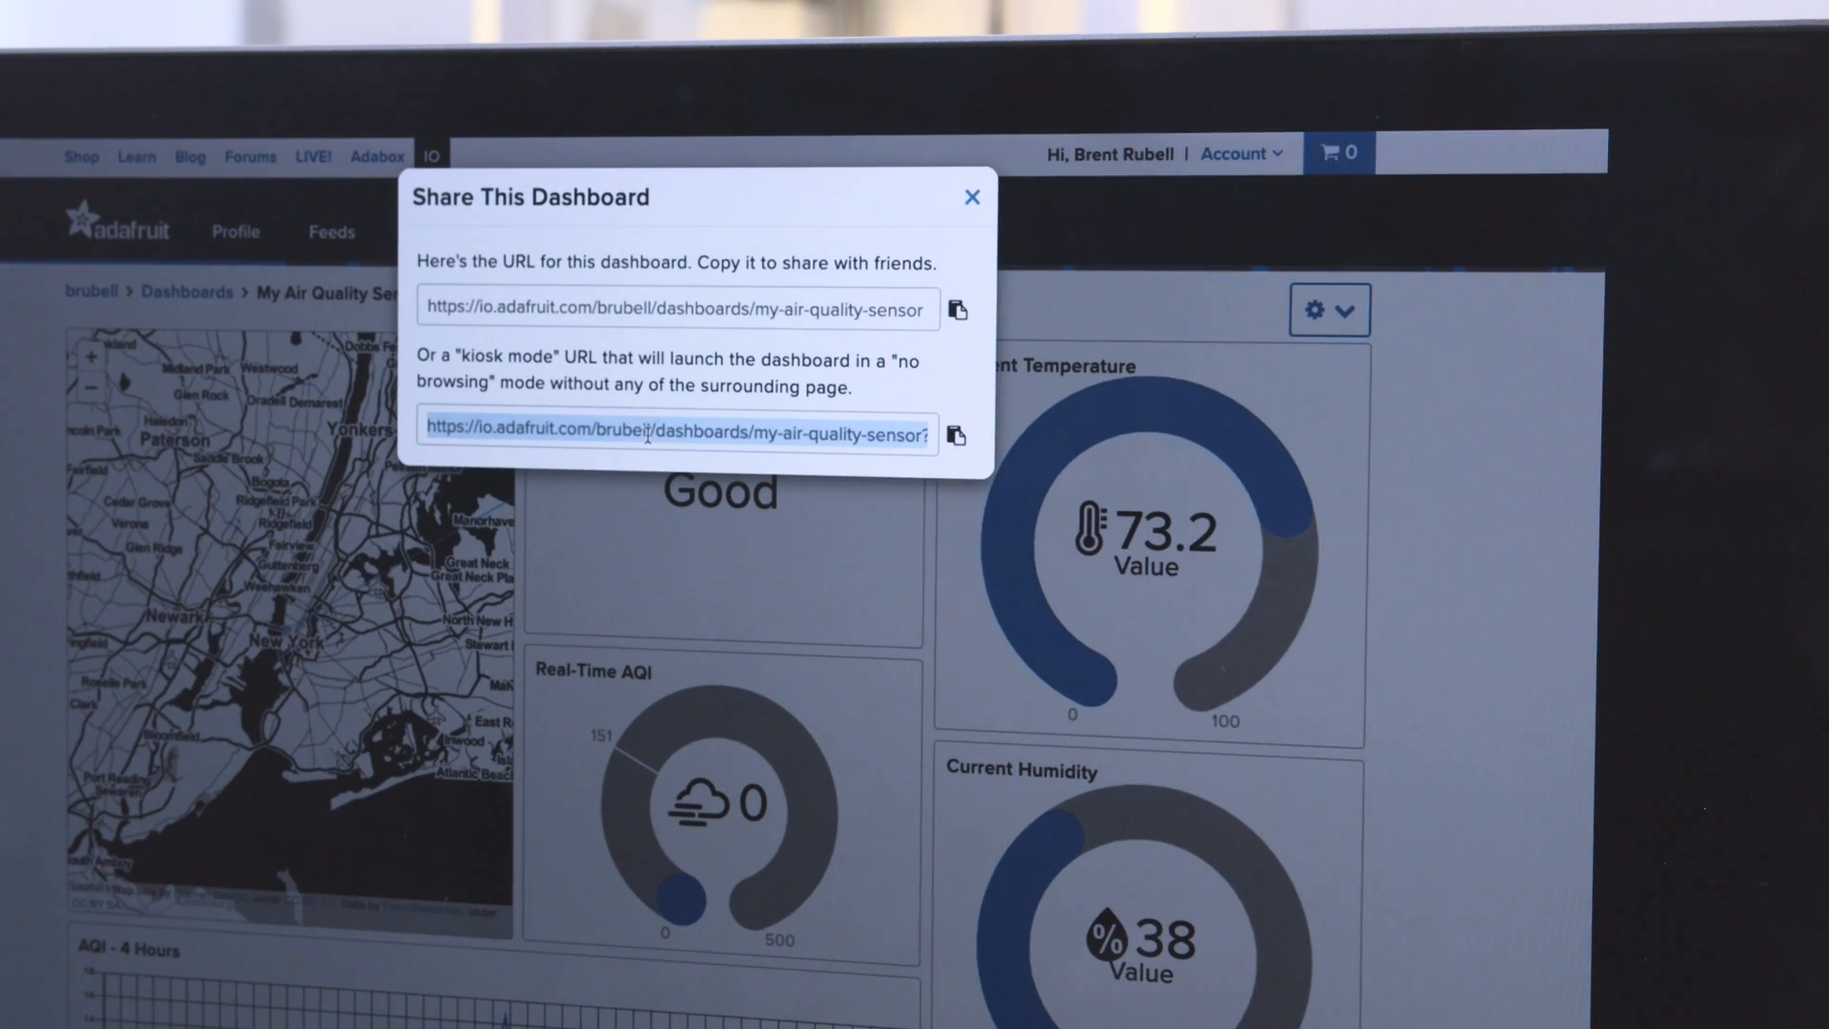
left_click(674, 308)
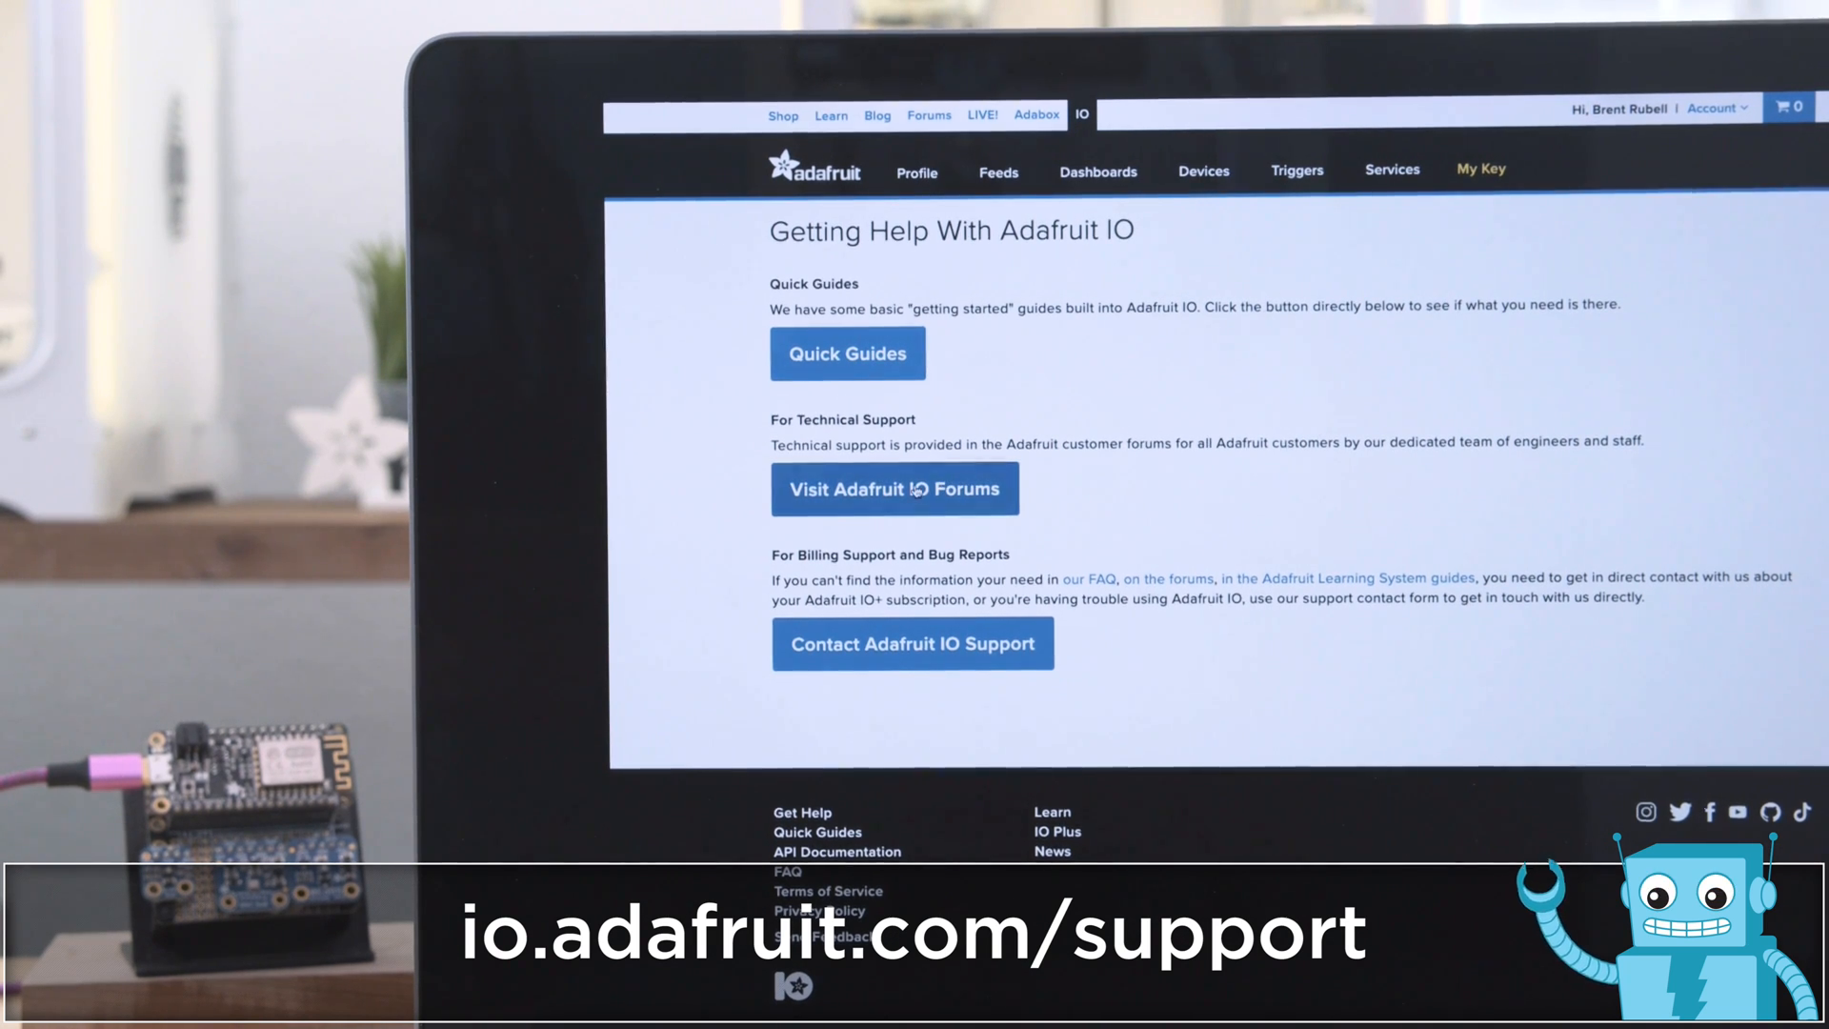
Open the Contact Adafruit IO Support feedback form from the support page
left_click(894, 489)
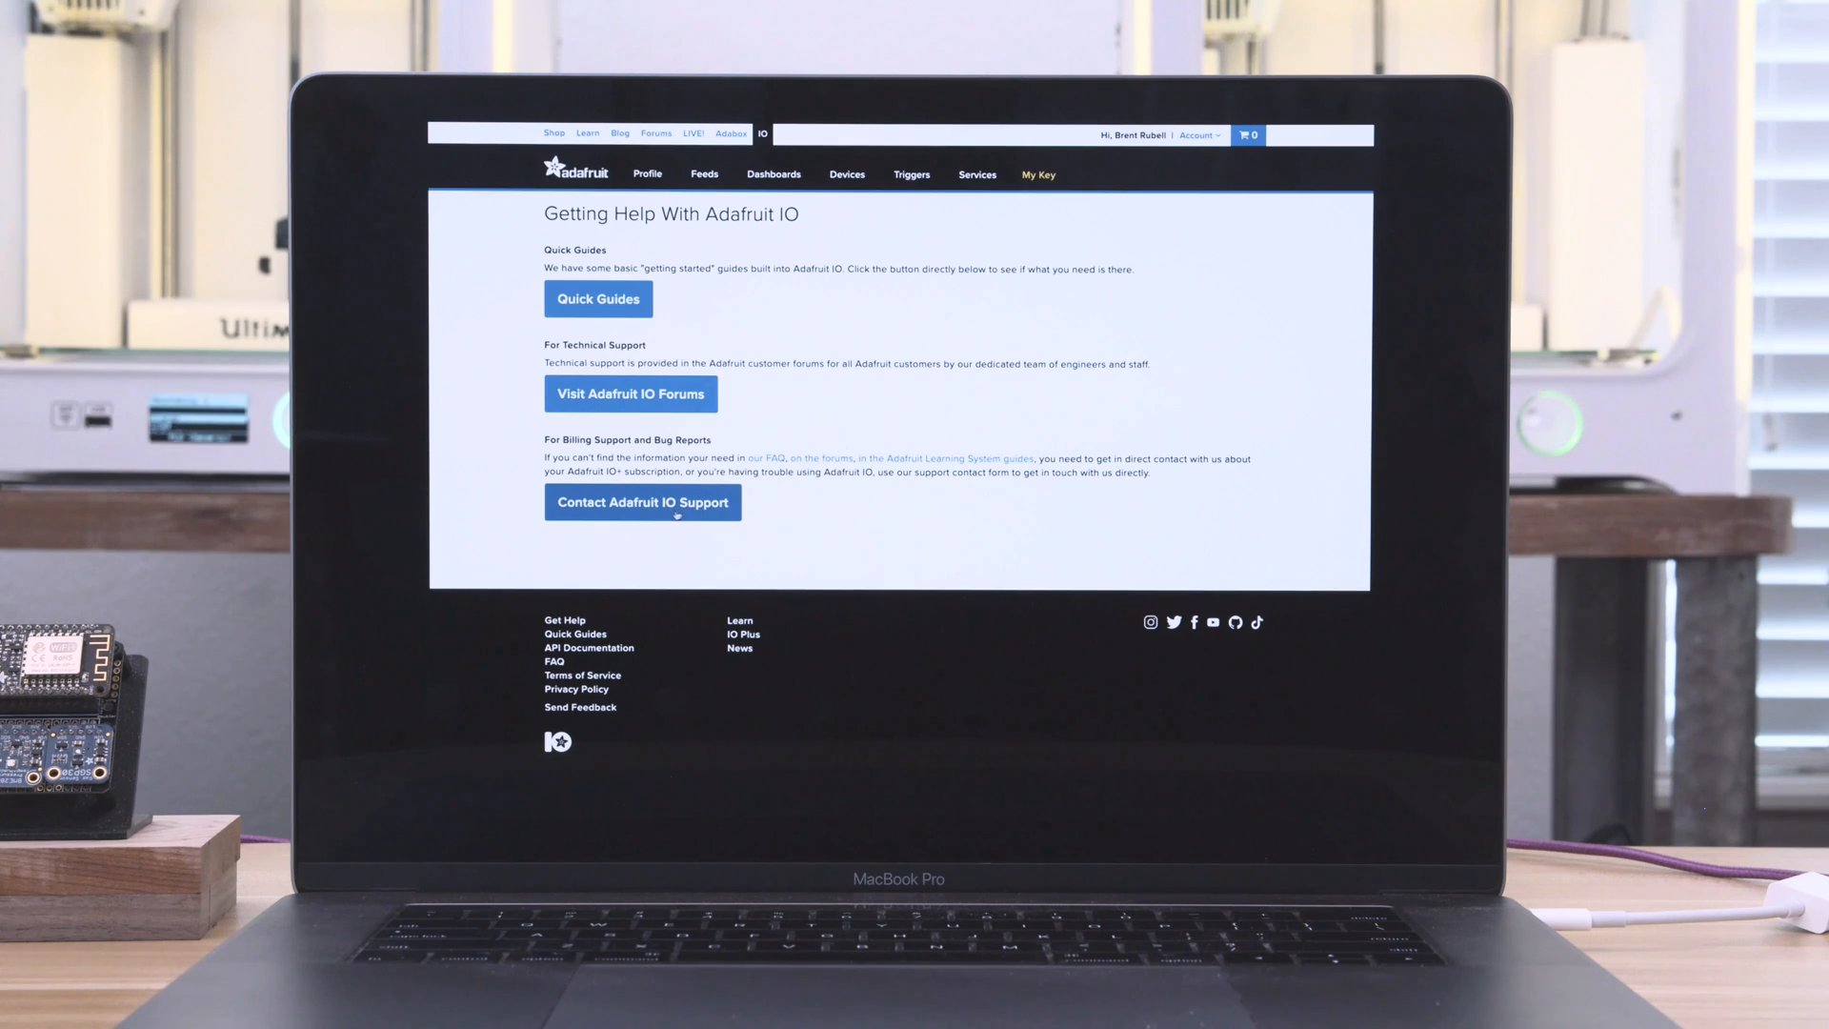
left_click(641, 502)
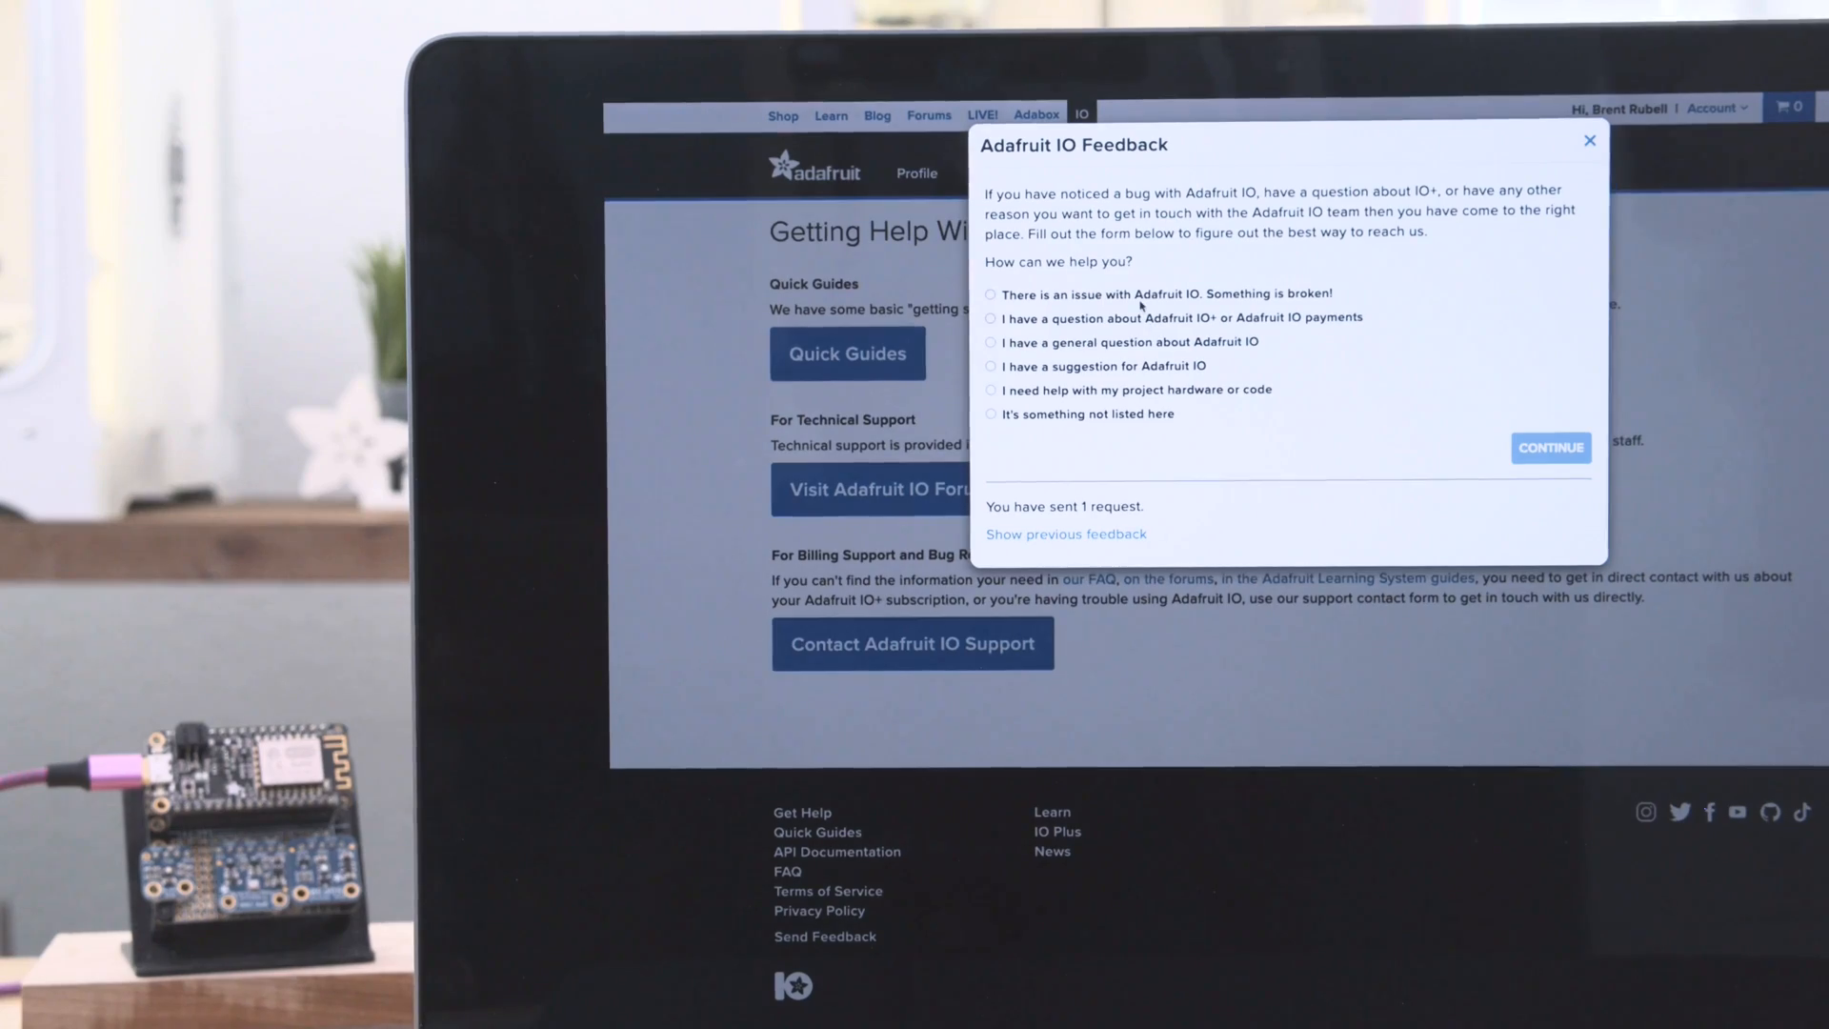